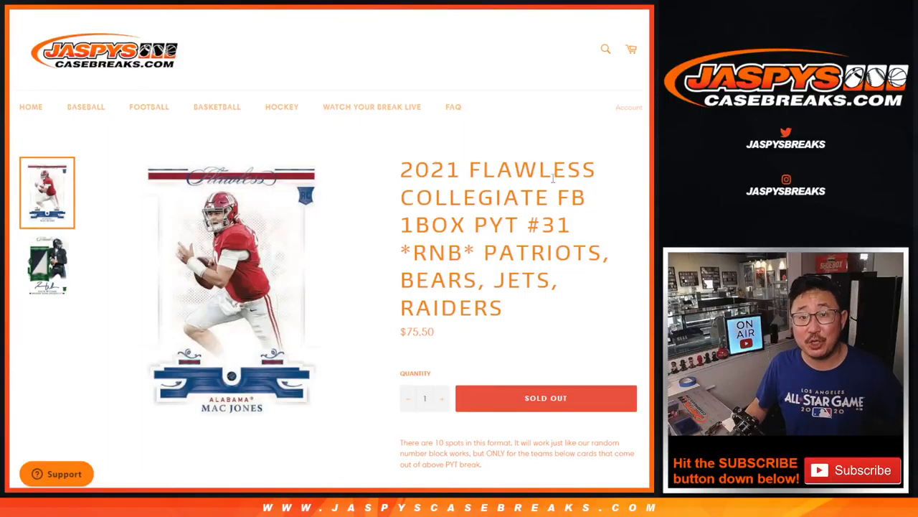
- Shuffle the ten Flawless Collegiate football break names with RANDOM.ORG's List Randomizer
double_click(437, 252)
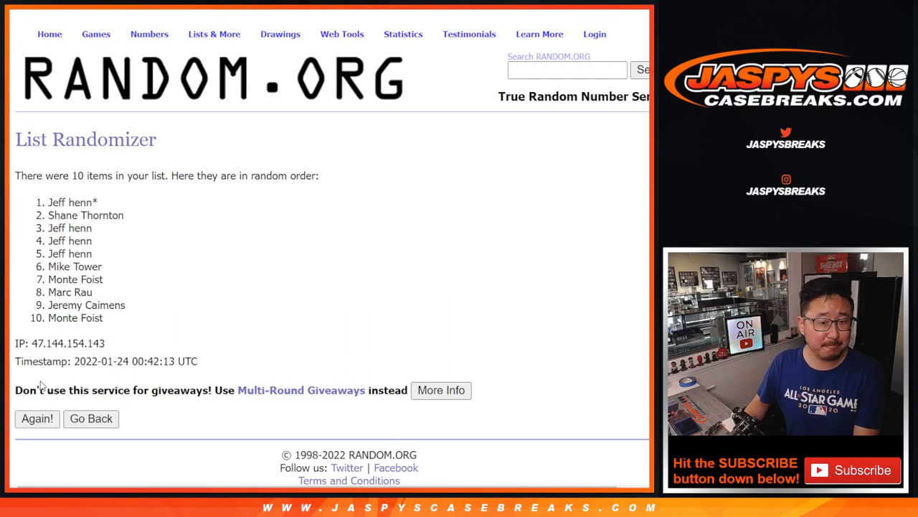
- Reshuffle the ten participant names twice more on RANDOM.ORG
click(37, 418)
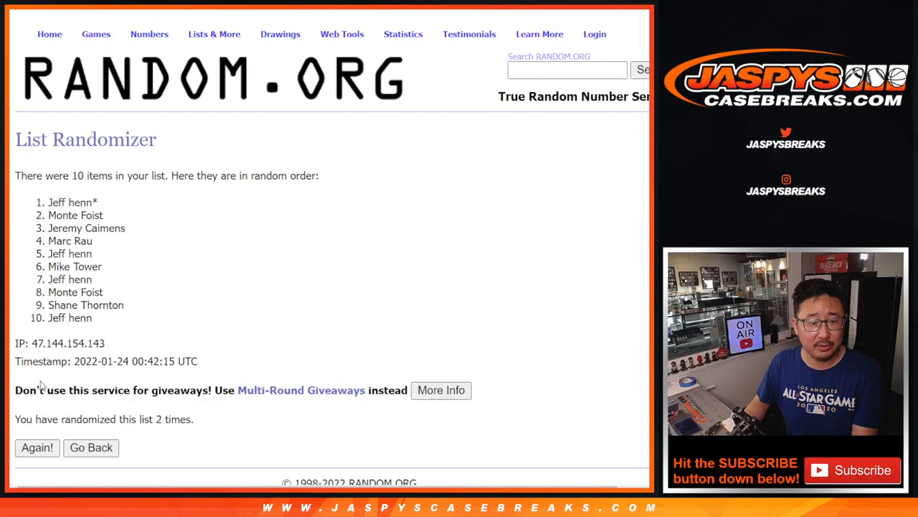
click(37, 447)
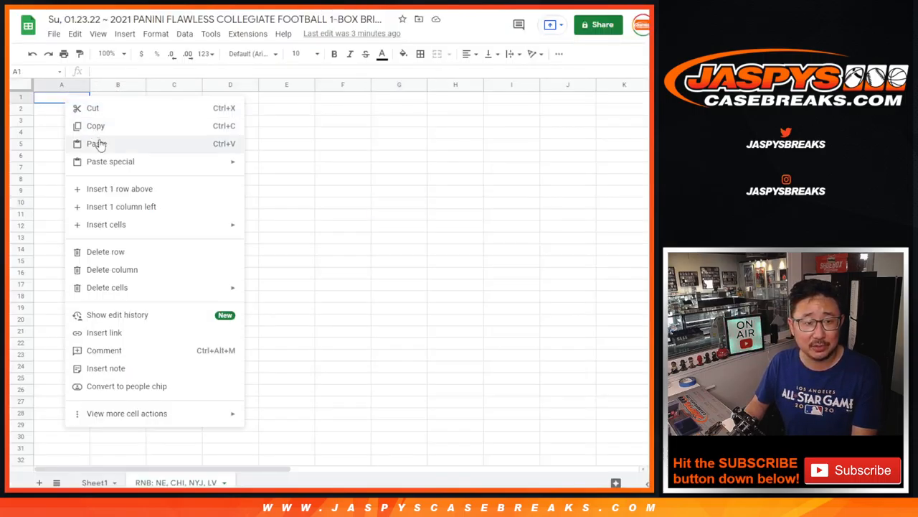
- Paste the shuffled names into column A, zoom to 150%, and widen column A
click(96, 143)
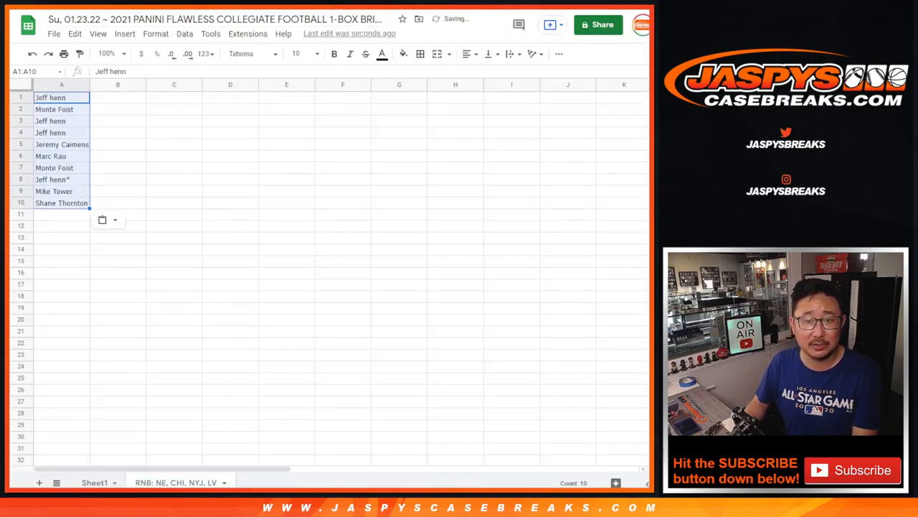
click(106, 54)
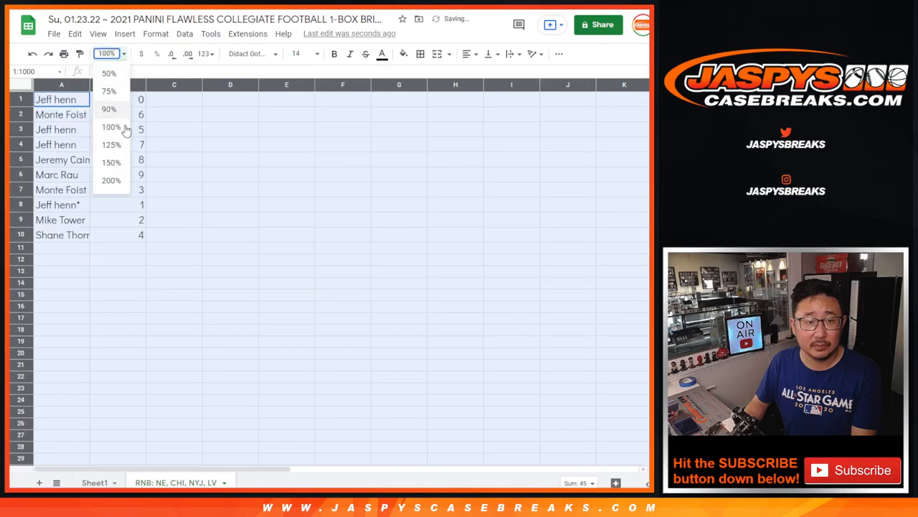
click(112, 163)
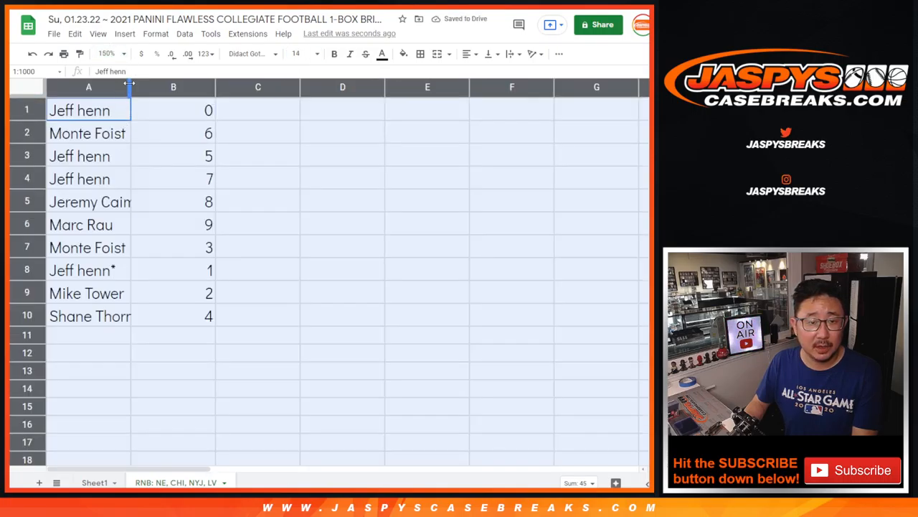
drag(129, 87, 168, 87)
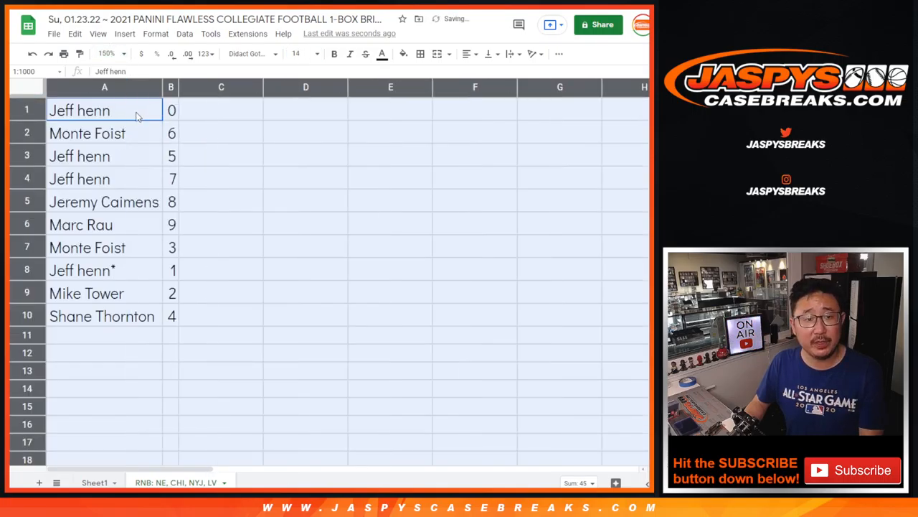